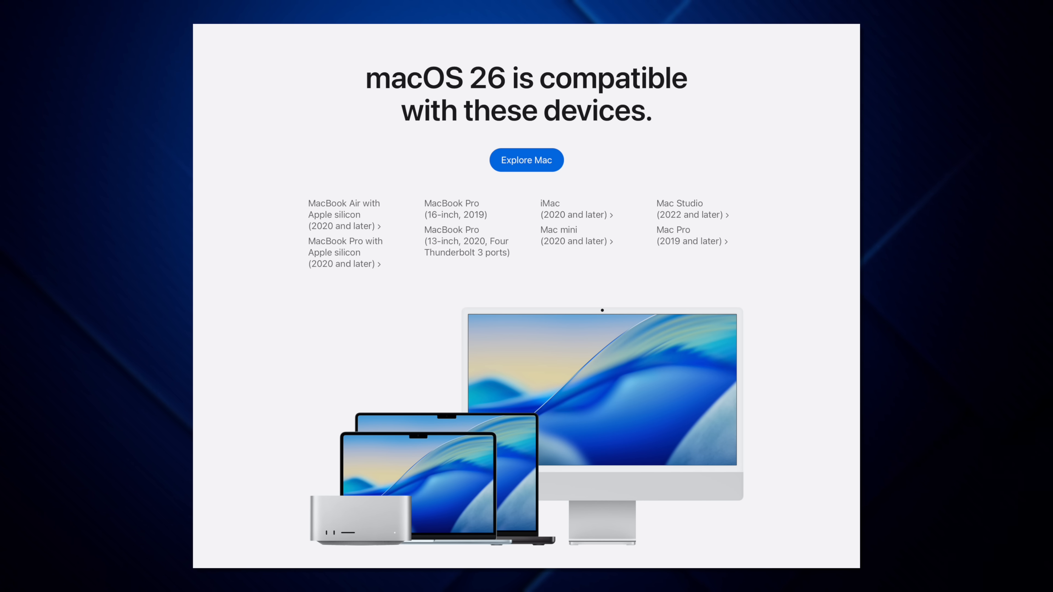
Browse the desktop and a course page before heading into settings.
left_click(670, 572)
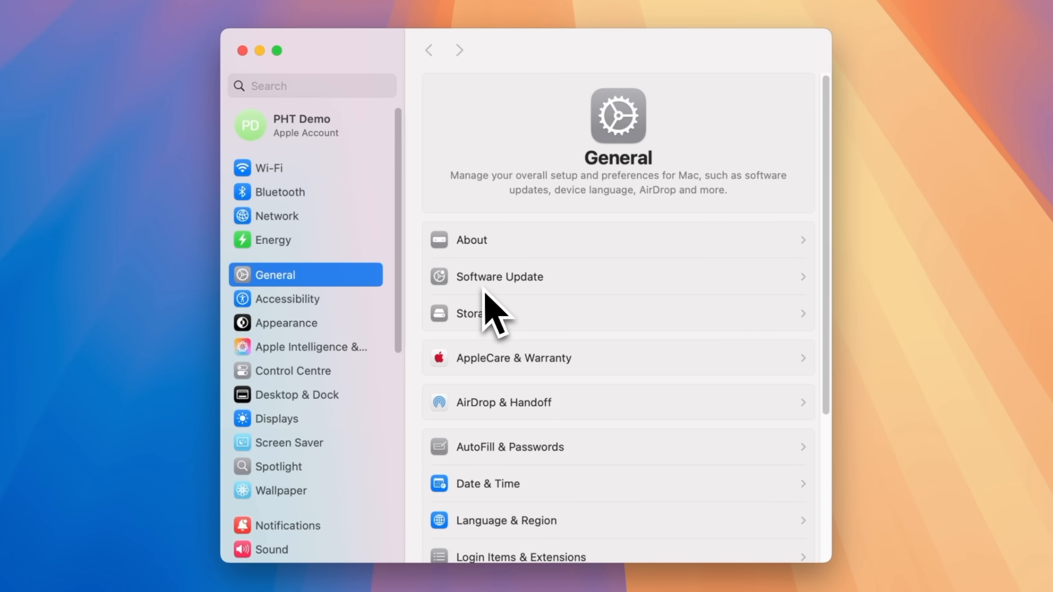
left_click(500, 276)
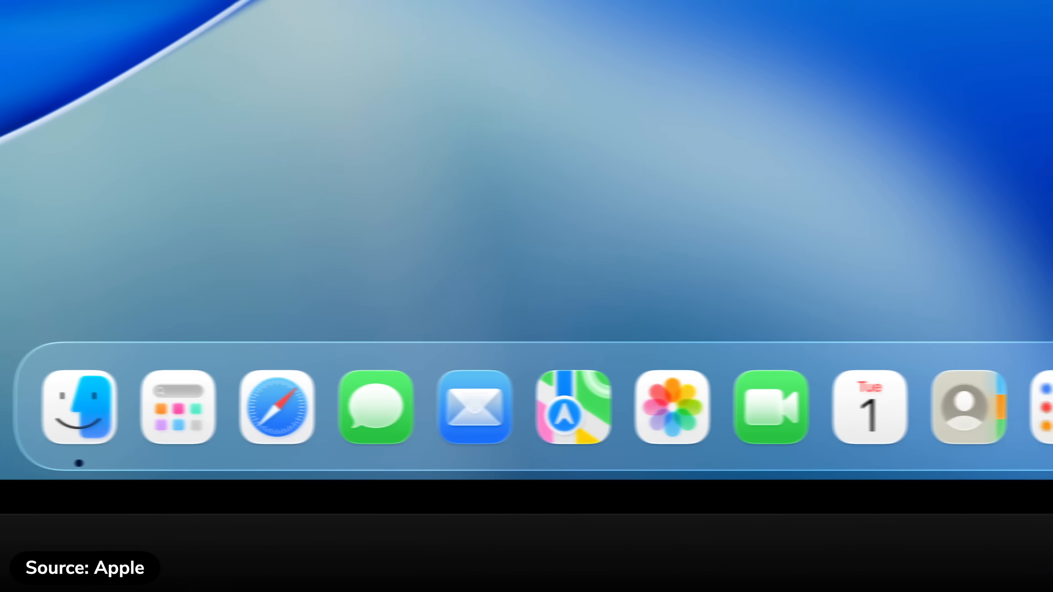
left_click(654, 66)
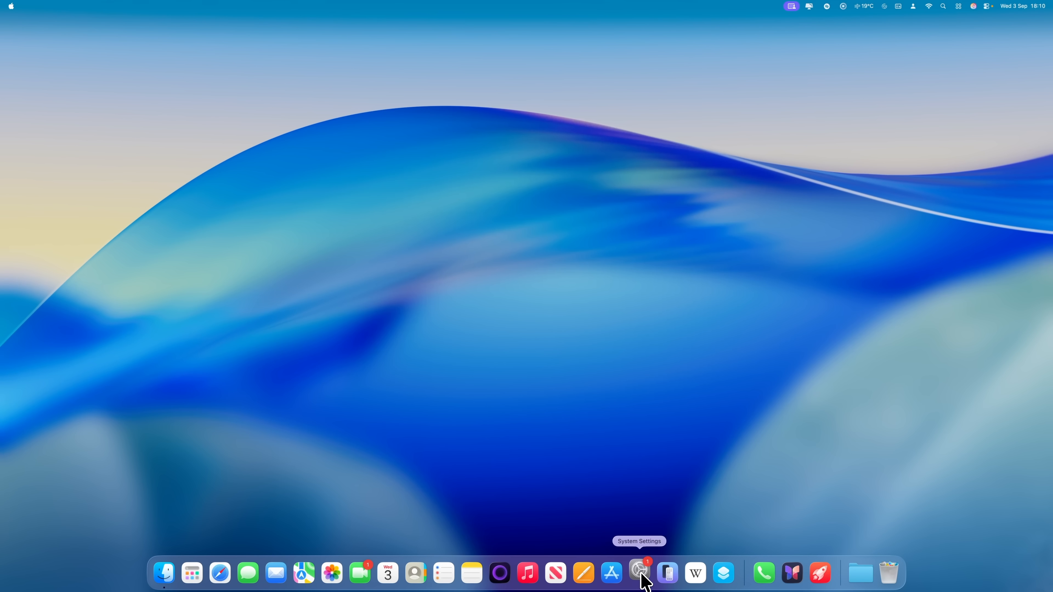
Turn on Reduce transparency under Accessibility > Display in System Settings.
left_click(639, 573)
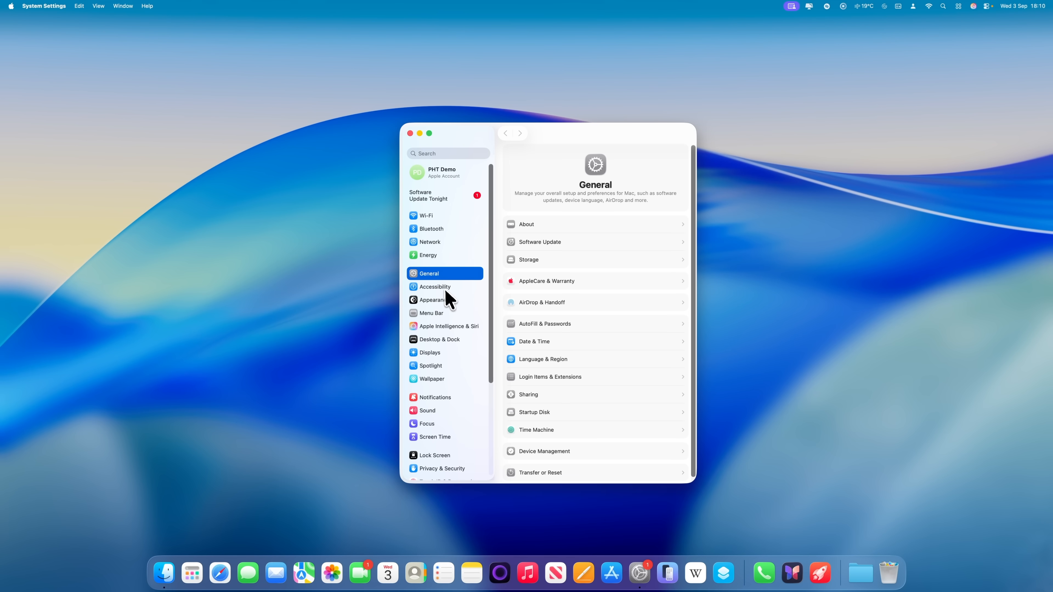
left_click(435, 287)
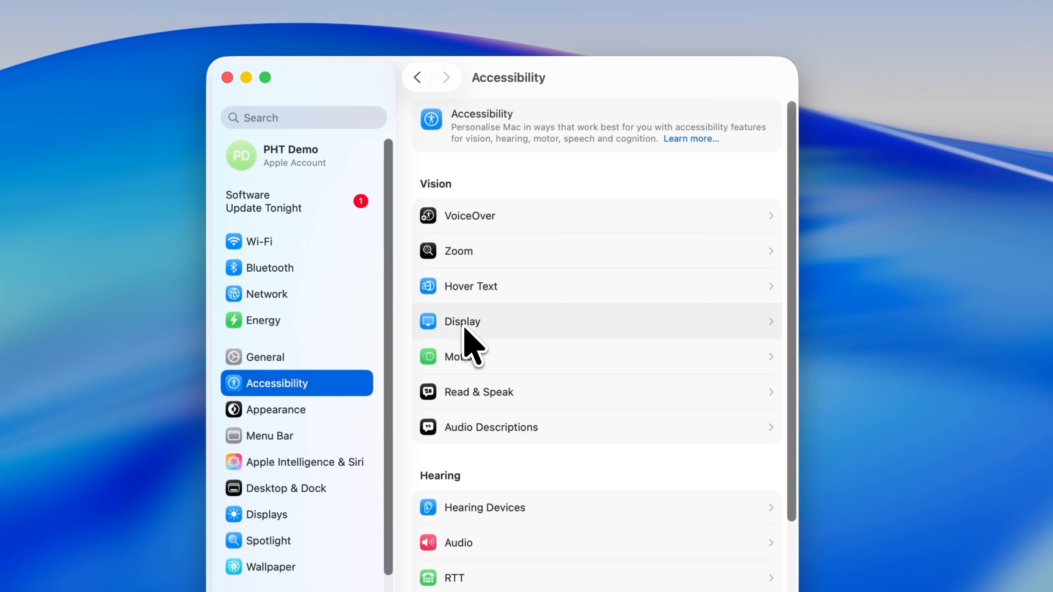
left_click(462, 321)
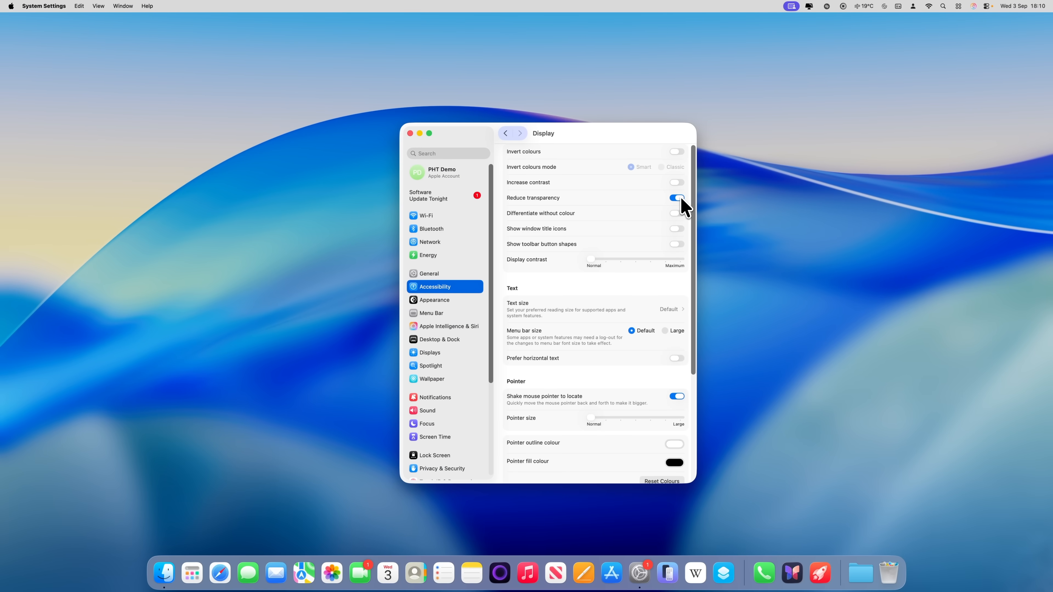
mouse_move(982, 25)
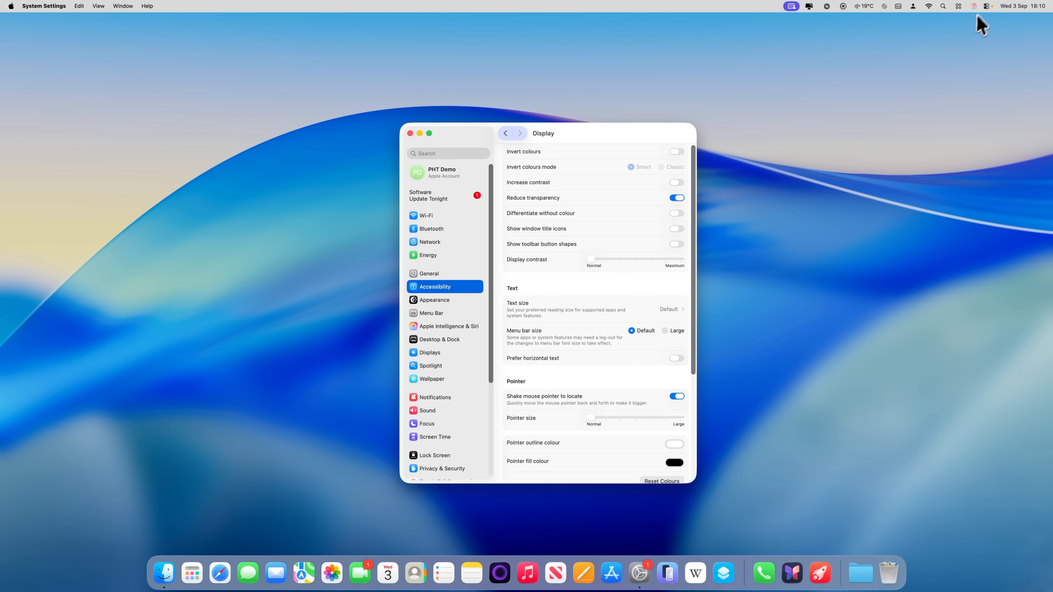
left_click(974, 6)
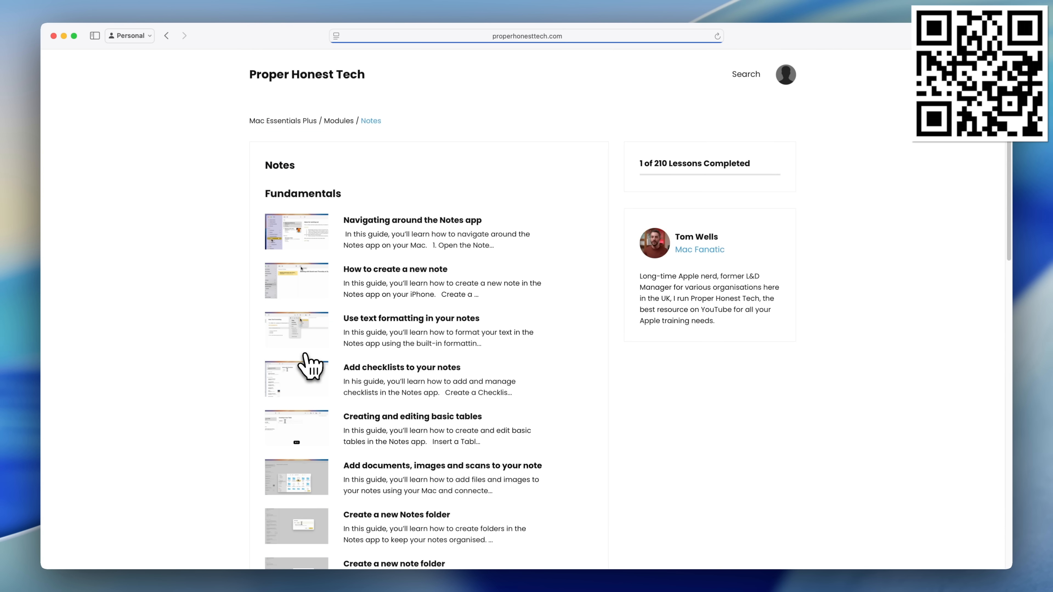
Open the Creating a Smart Folder lesson from the Notes module and read through its guide.
scroll("down", 3)
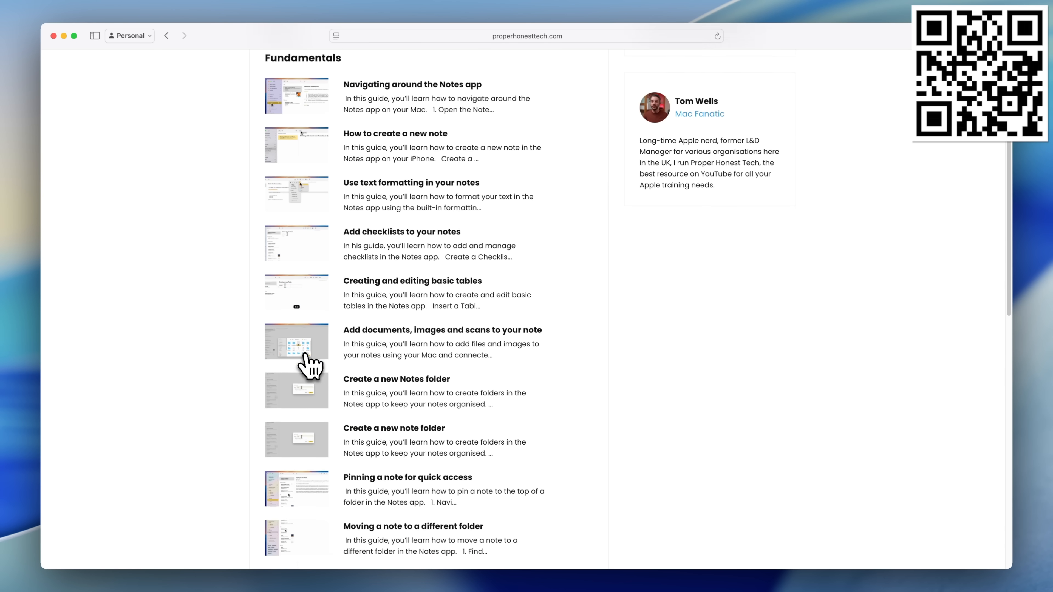
scroll("down", 3)
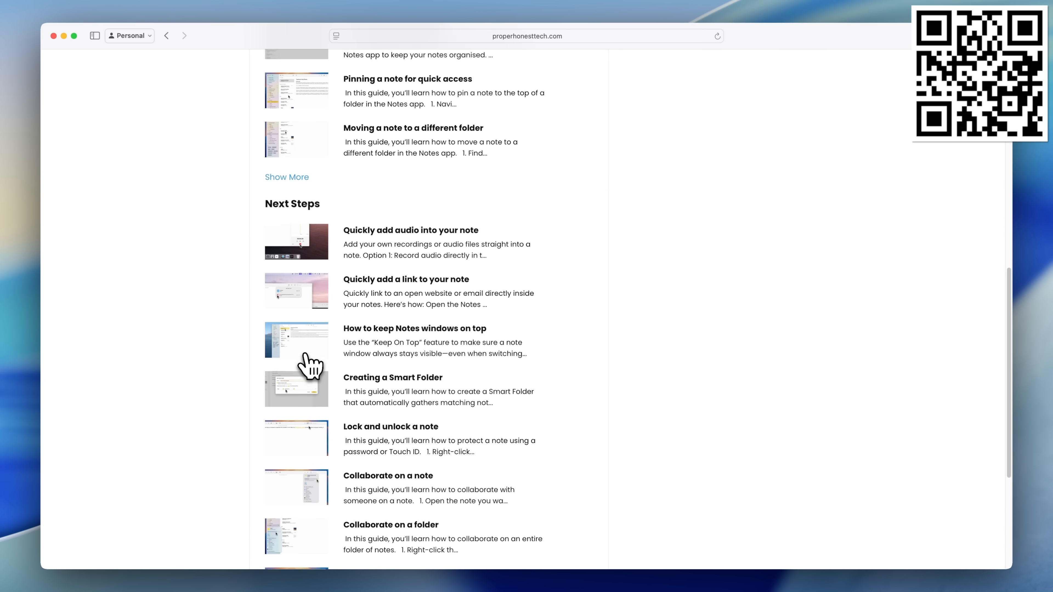
left_click(392, 377)
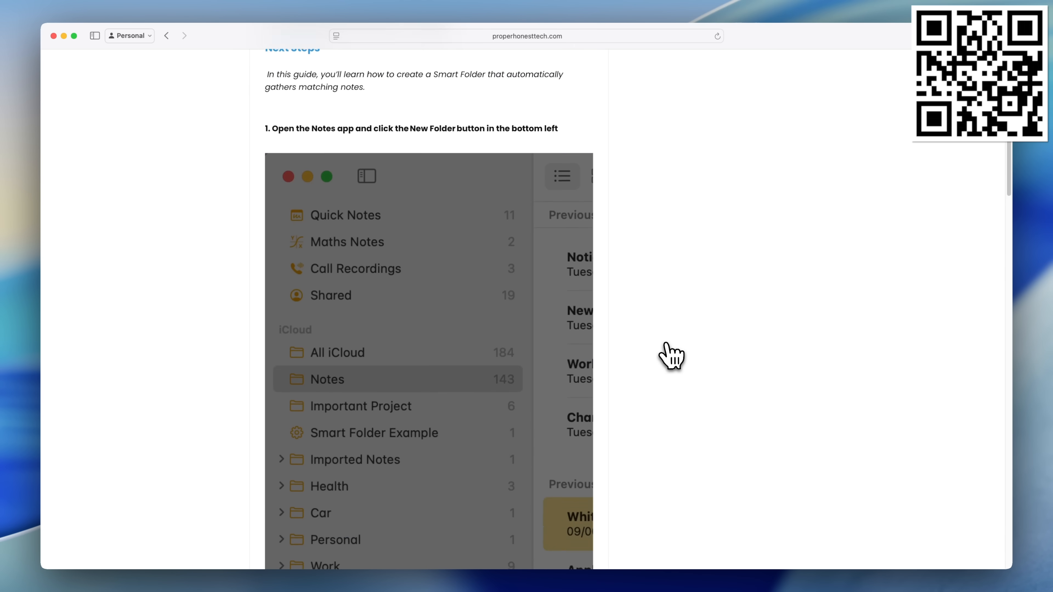
scroll("down", 3)
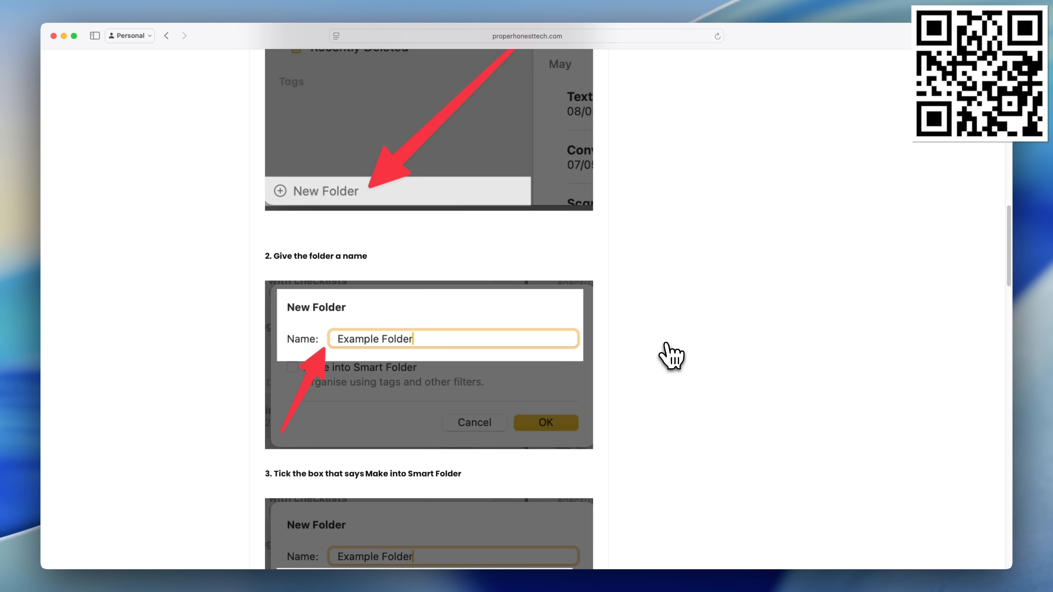
scroll("down", 3)
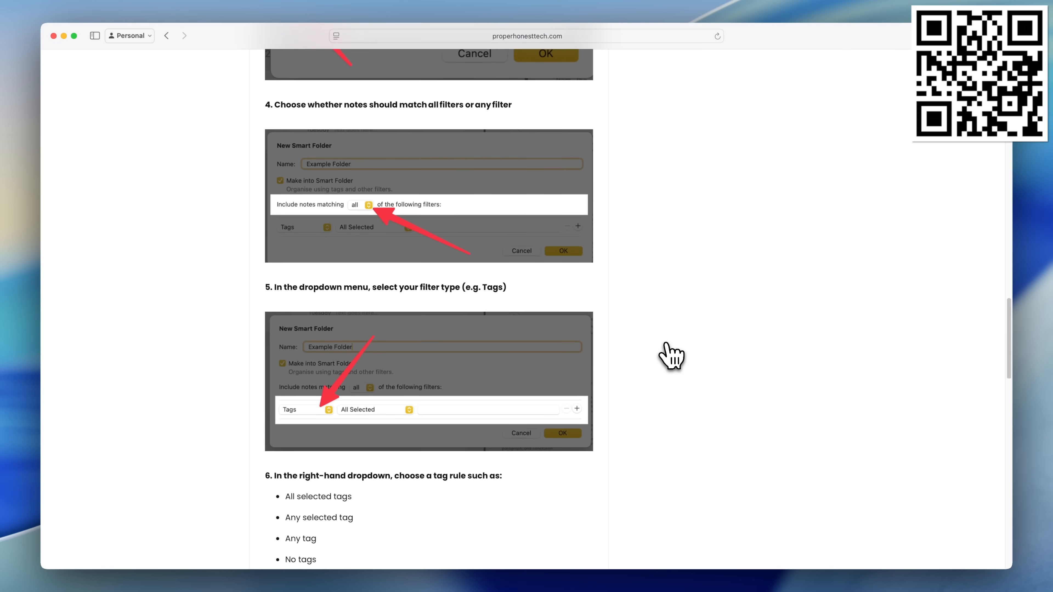
scroll("down", 3)
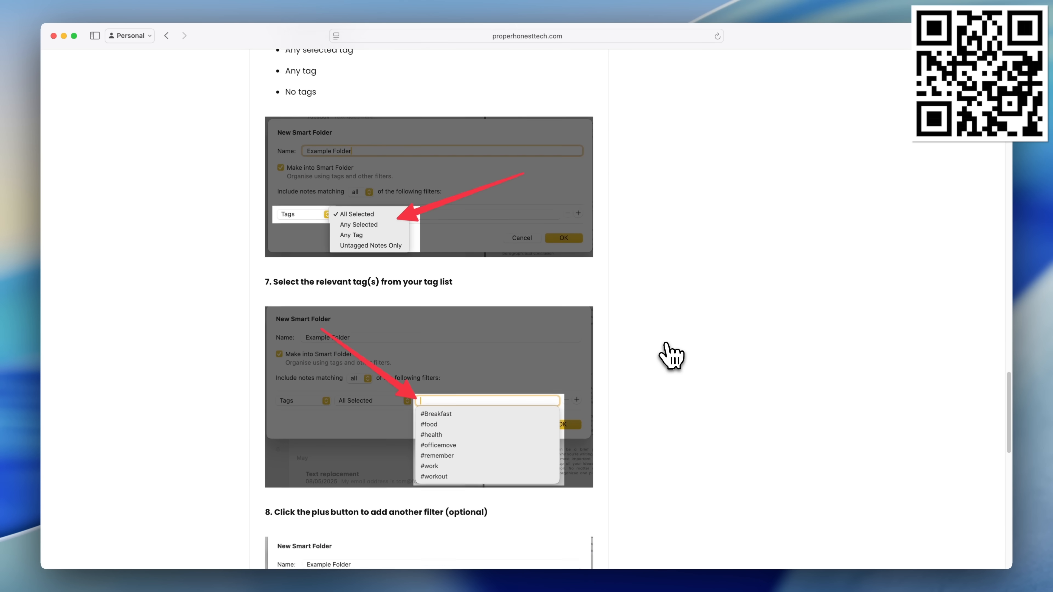
scroll("down", 3)
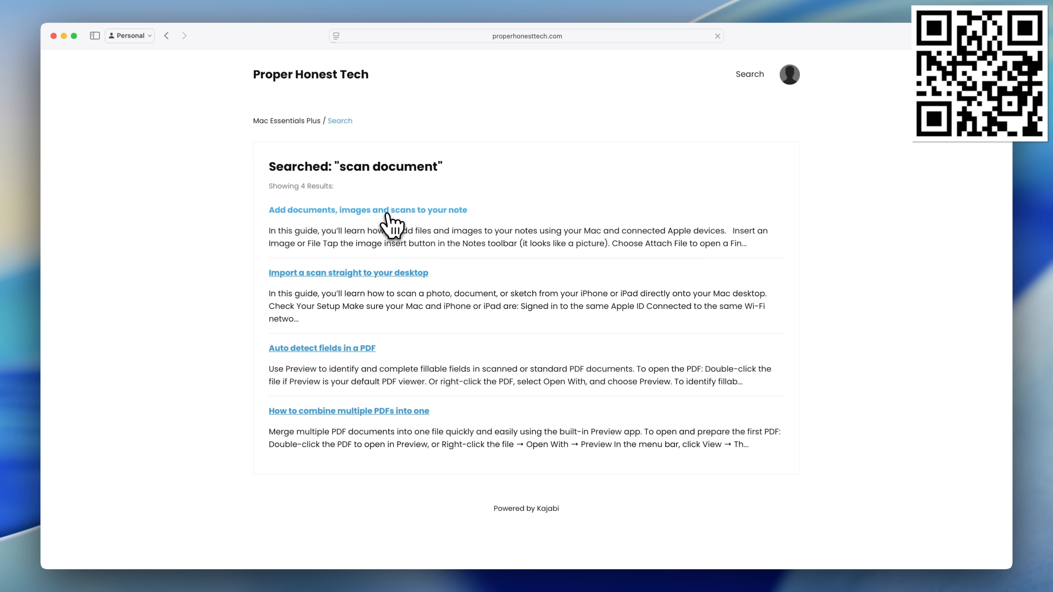
Move on to the Add documents, images and scans lesson and scroll its page.
left_click(368, 210)
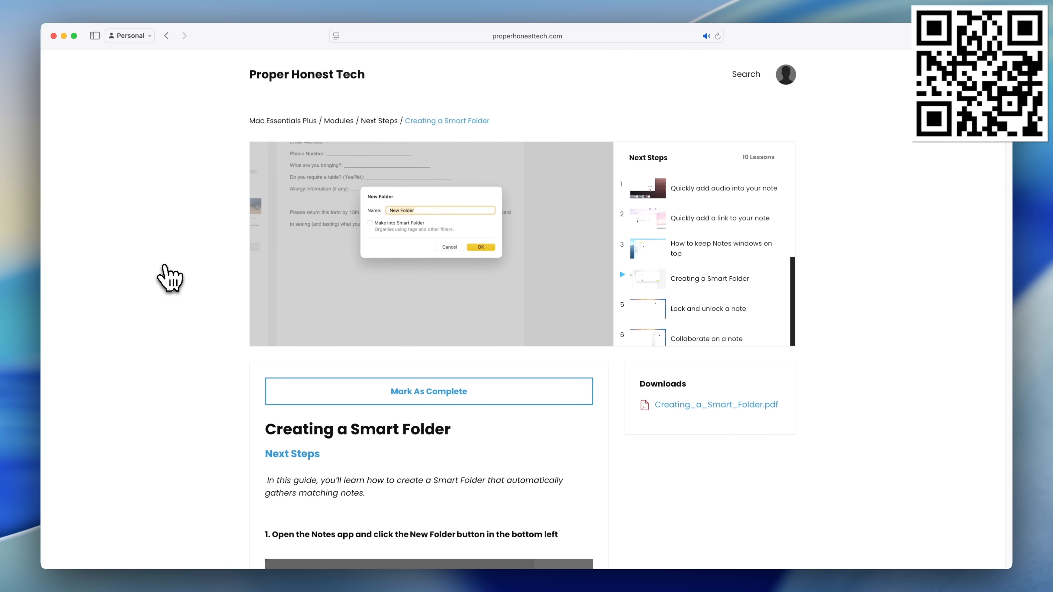
scroll("down", 3)
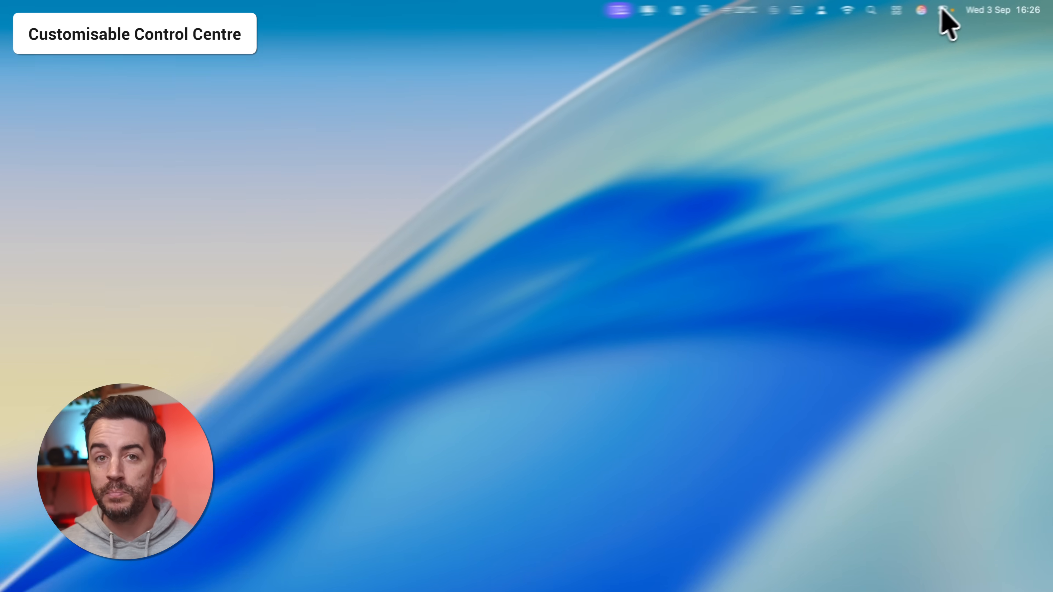
Open Control Centre from the menu bar and start Edit Controls to show the controls gallery.
left_click(915, 10)
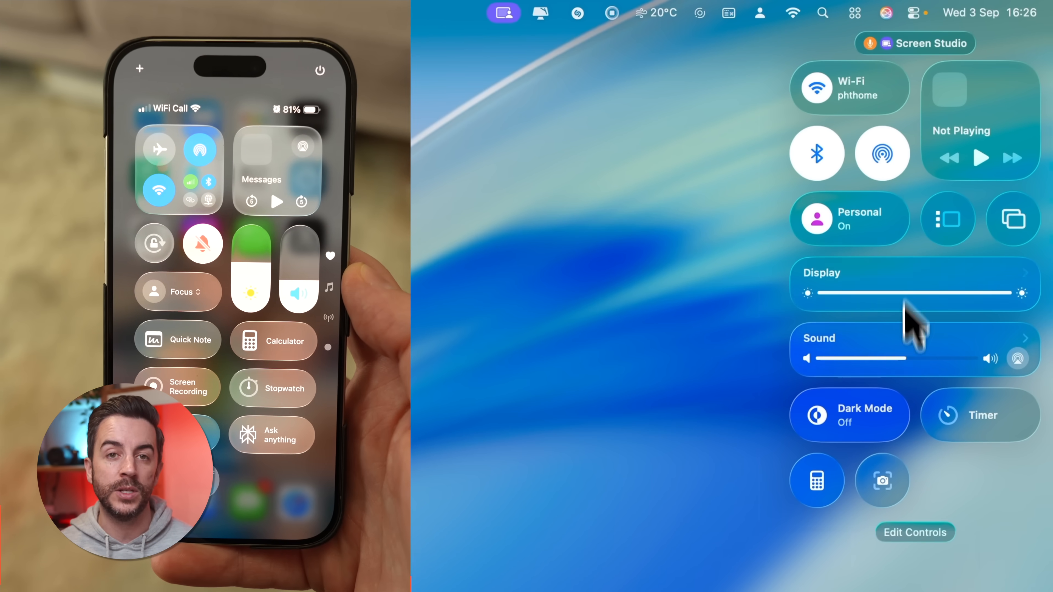
left_click(915, 532)
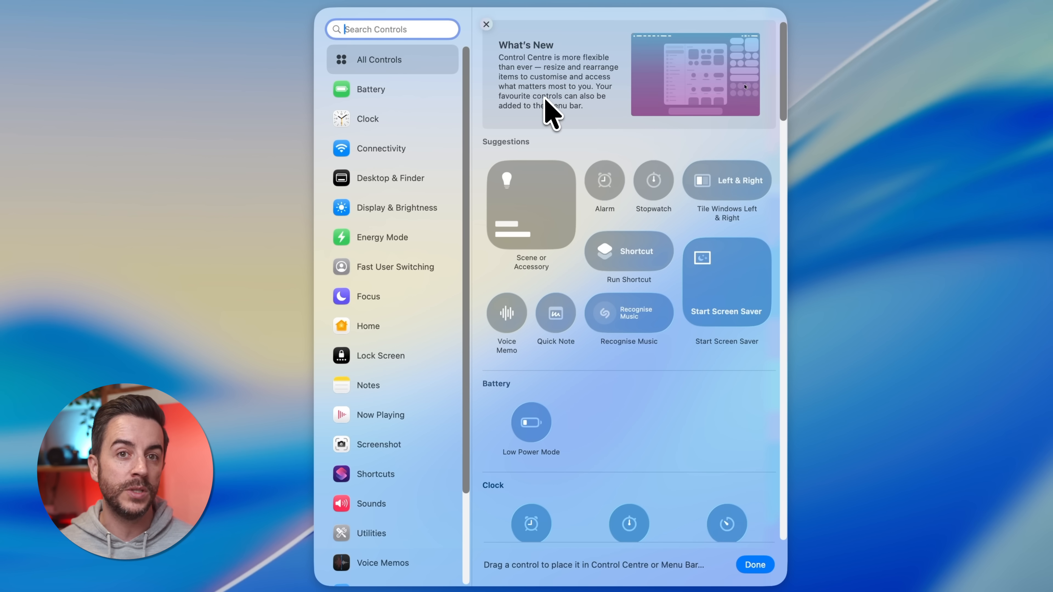
Search the gallery for 'timer' and add the Timer control to Control Centre.
scroll("down", 3)
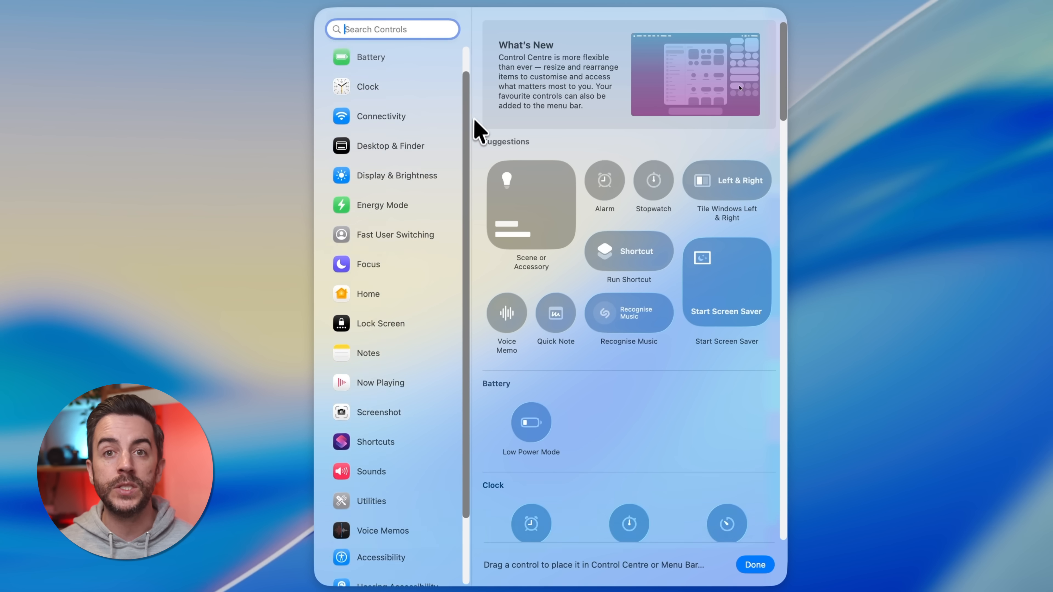
left_click(392, 29)
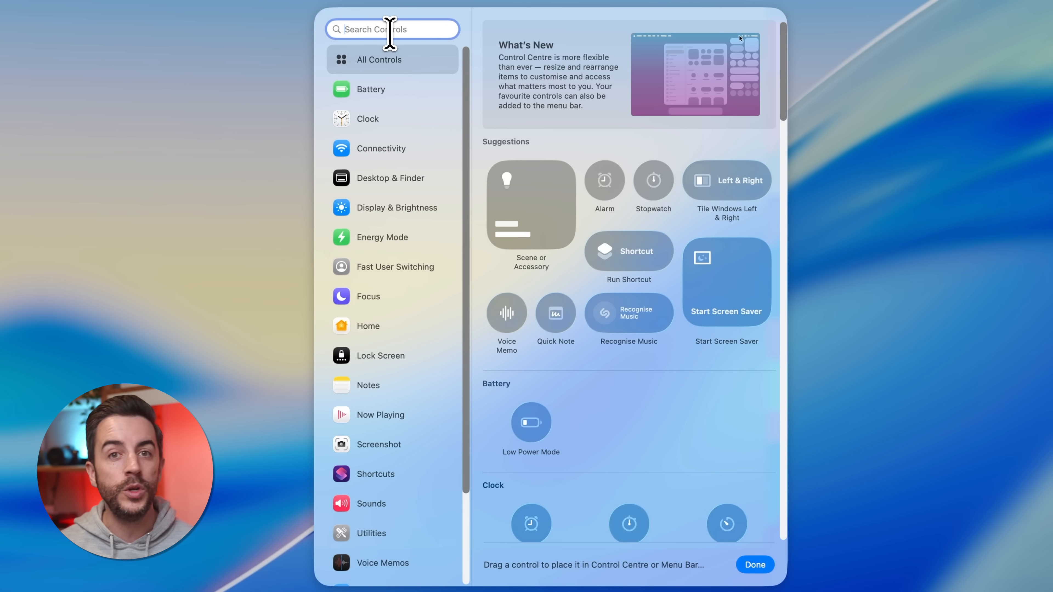
type("timer")
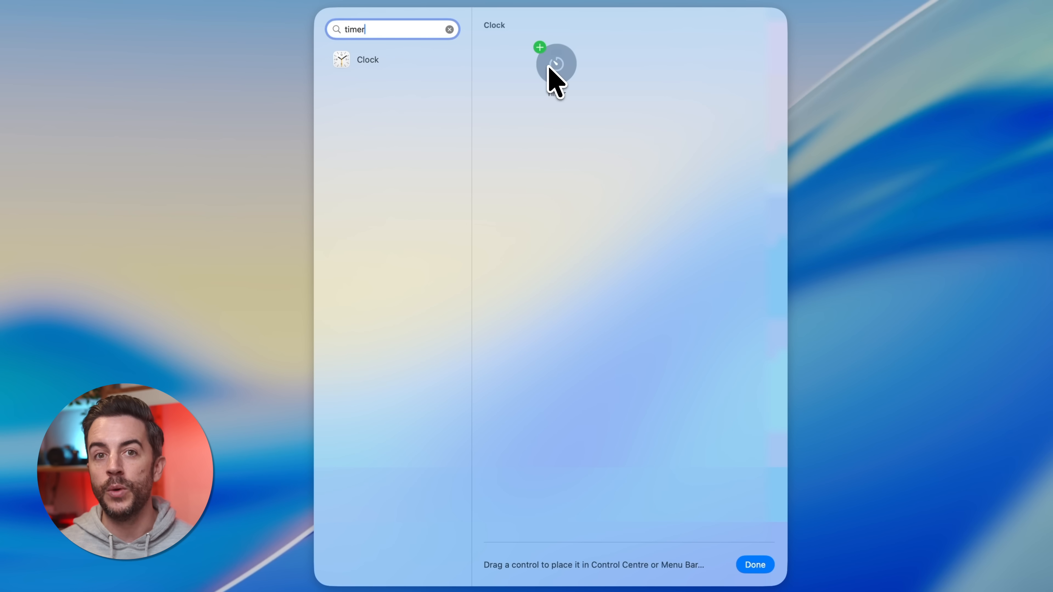
left_click(539, 48)
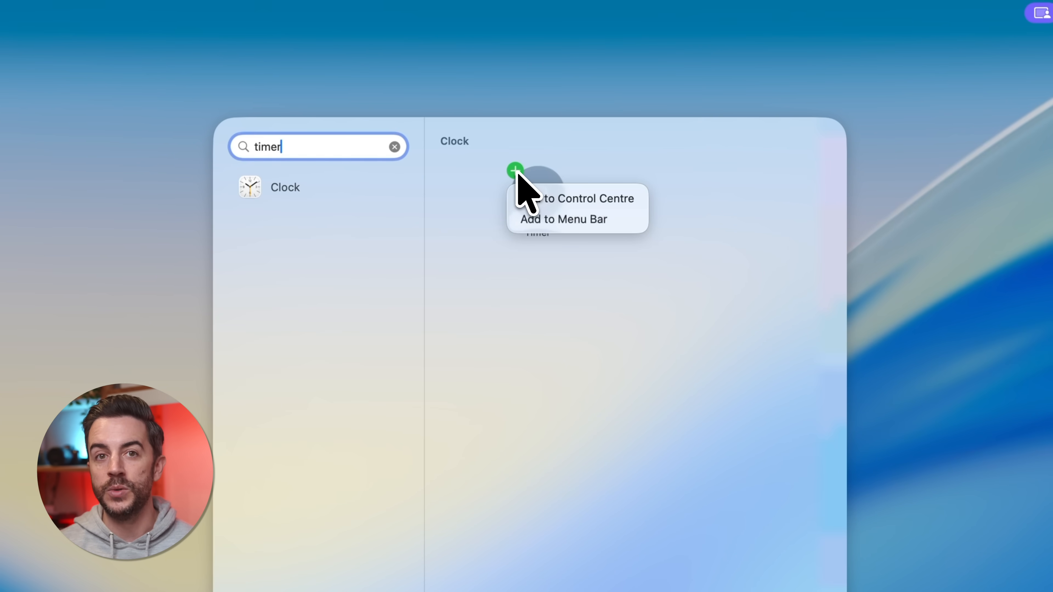
mouse_move(537, 198)
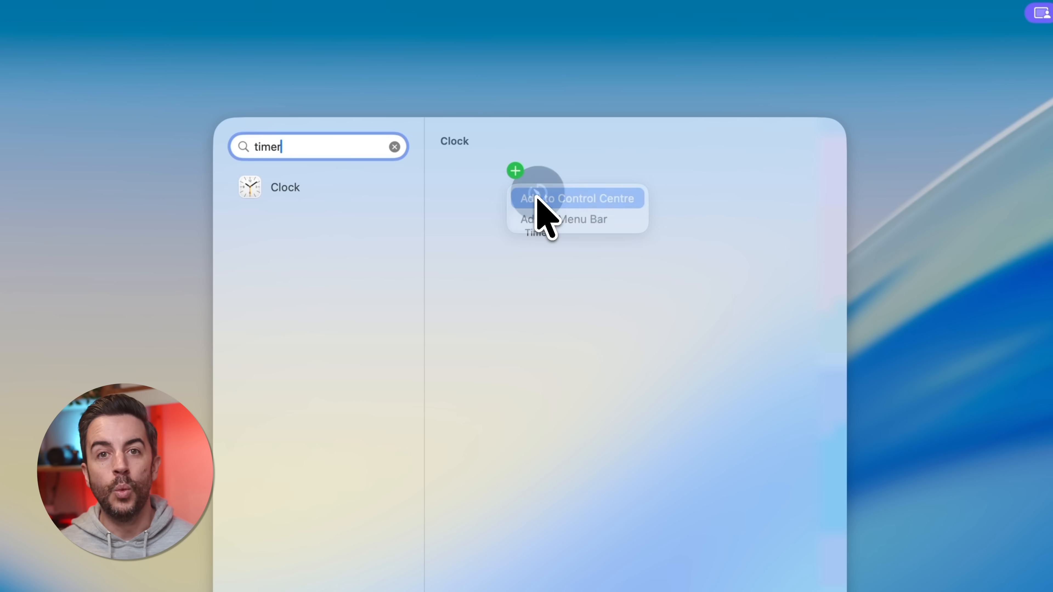
left_click(575, 198)
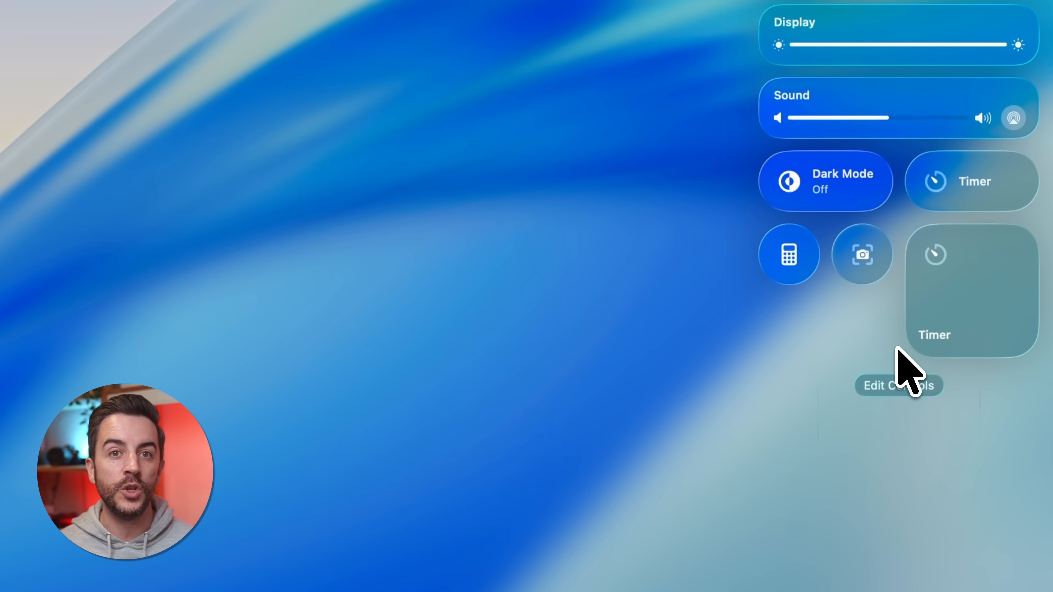
Start editing the Control Centre controls again and browse the icon picker.
left_click(898, 386)
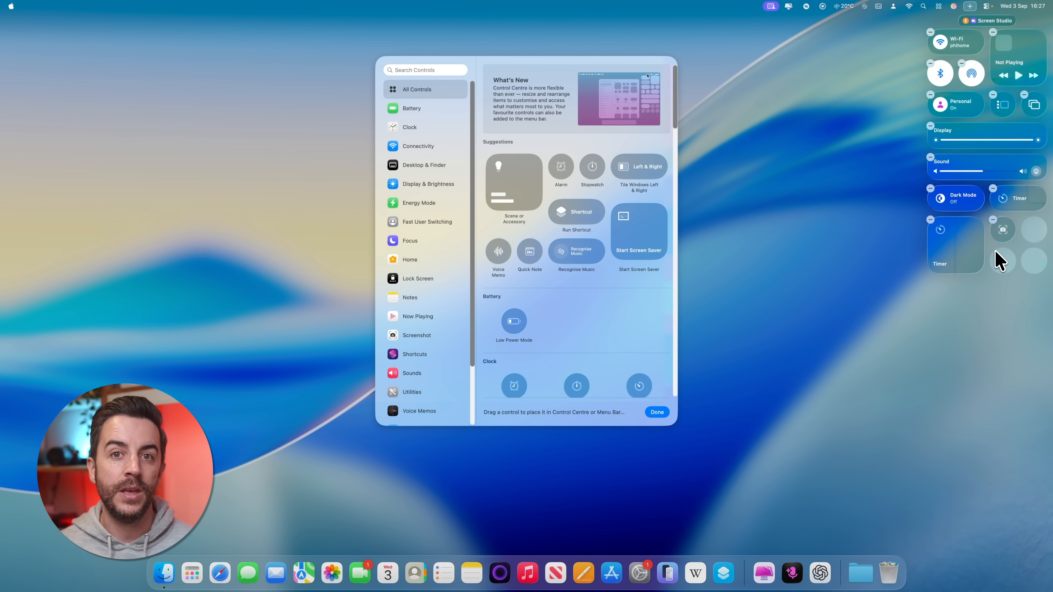
mouse_move(997, 252)
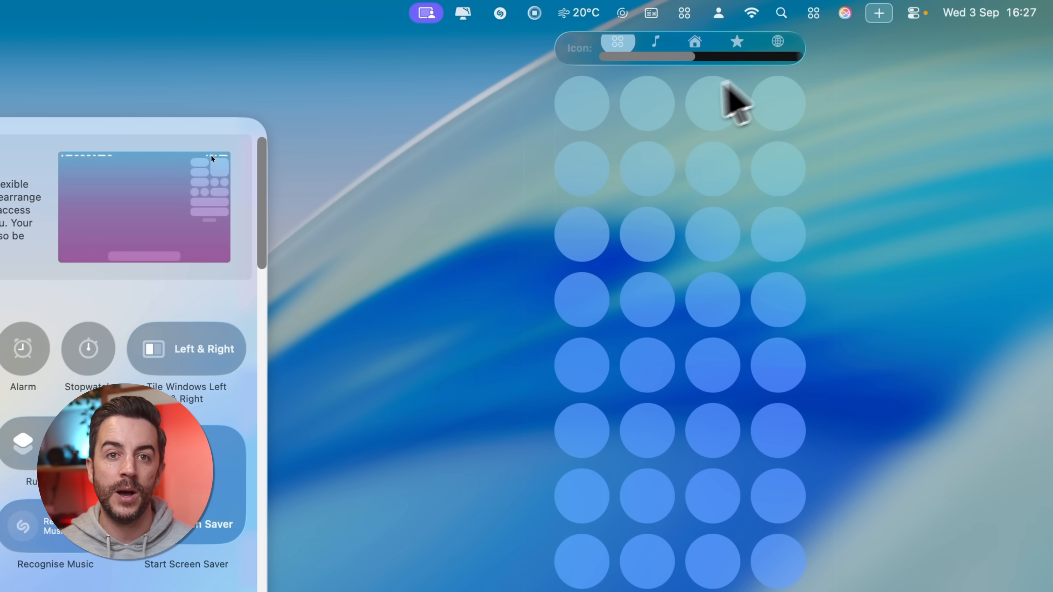
scroll("down", 3)
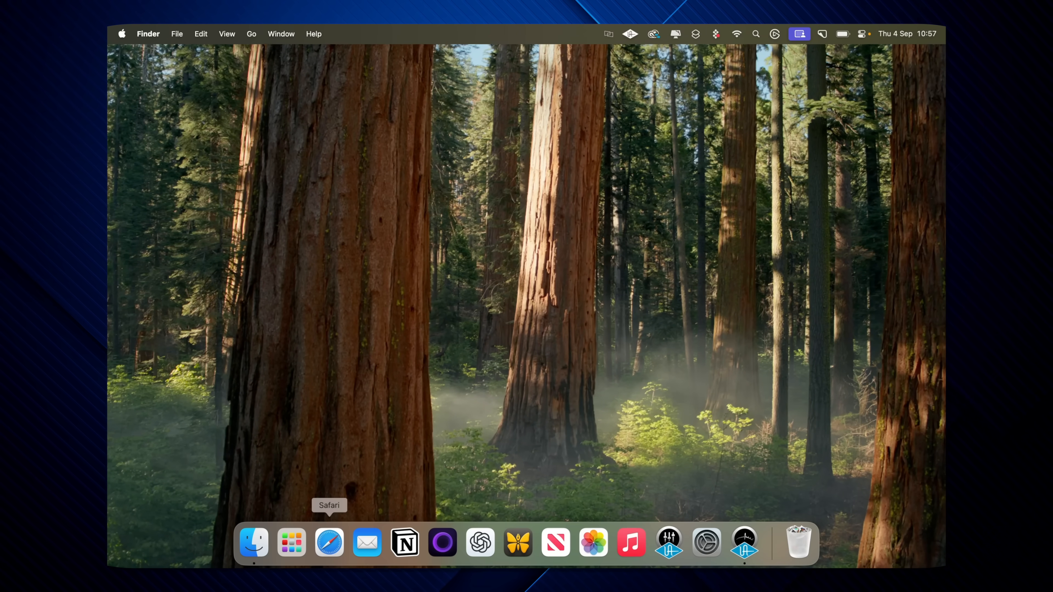
Finish editing with Done and return to the desktop and Dock.
left_click(291, 542)
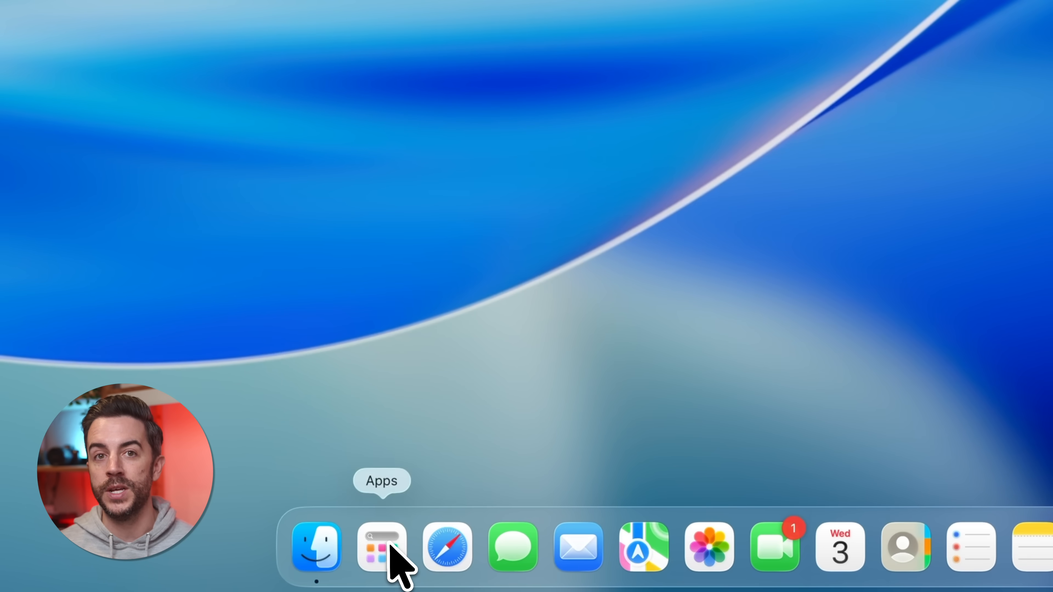
Open the Apps launcher, scroll the application grid and bring up the View content as layout options.
left_click(380, 547)
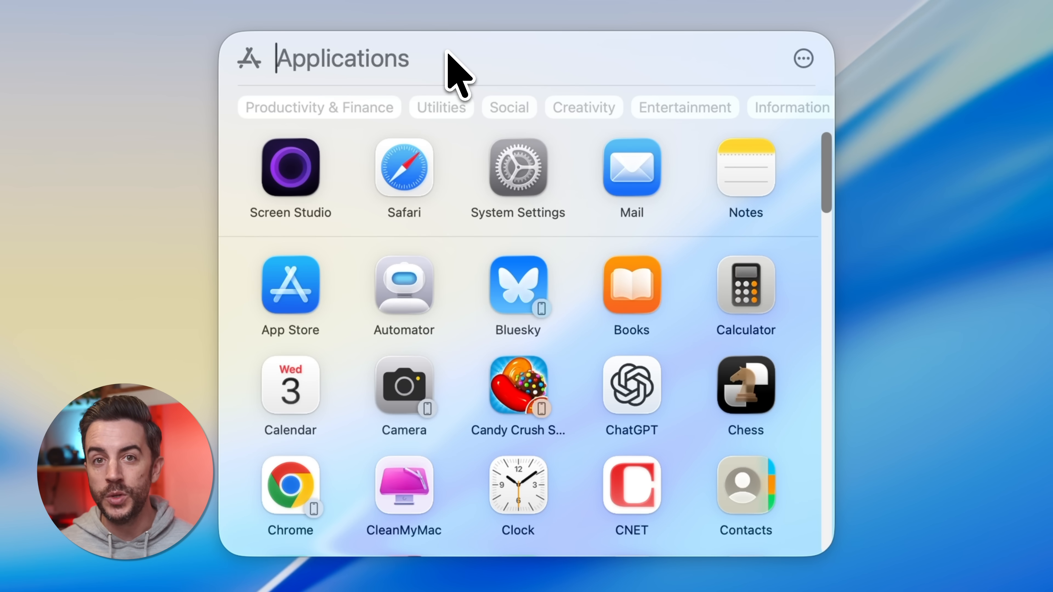
type("talkTastic.app")
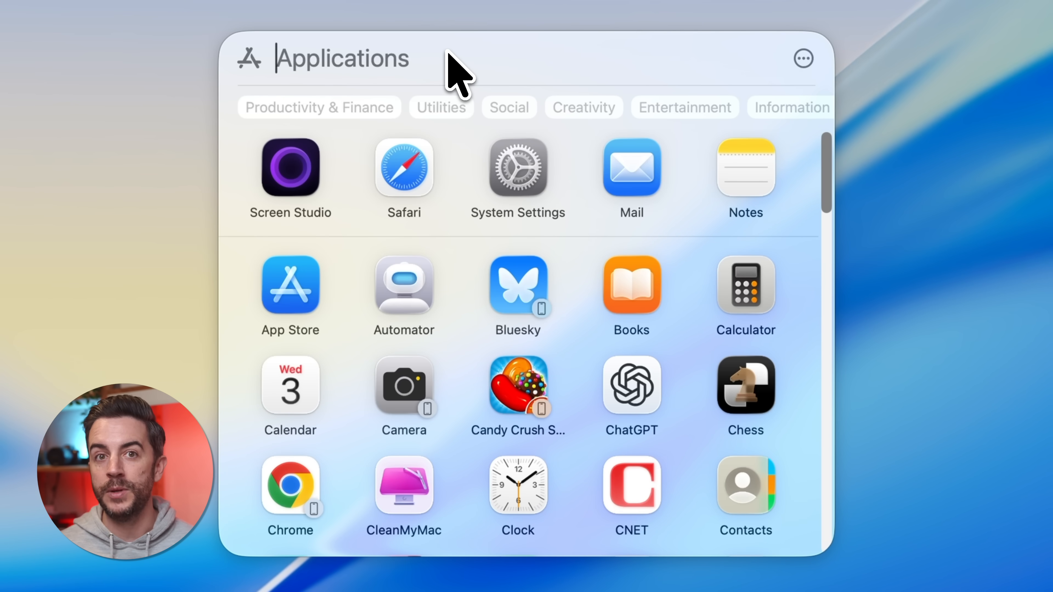
scroll("down", 3)
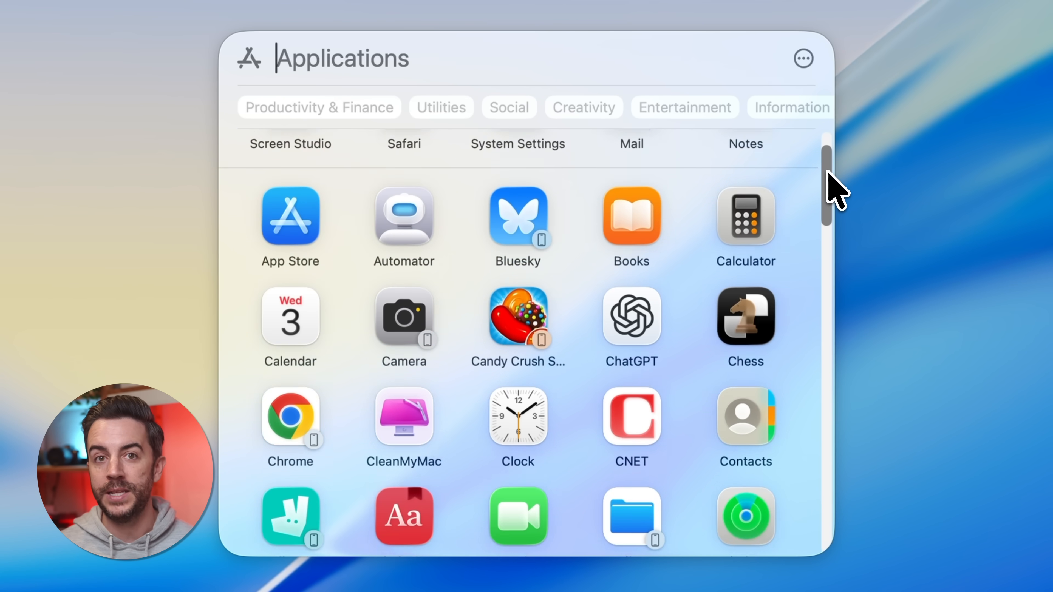
scroll("down", 3)
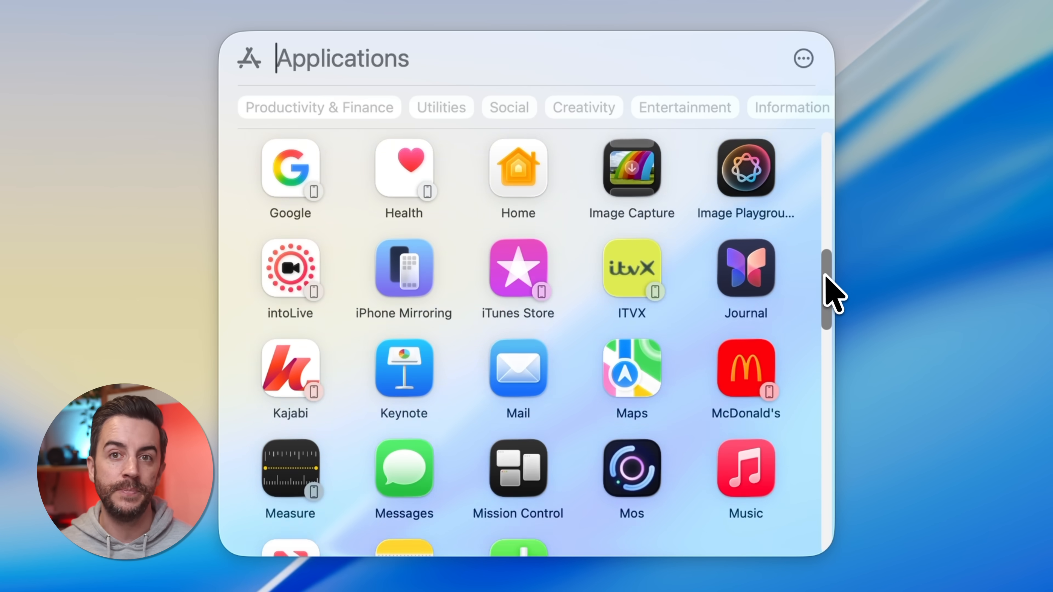
scroll("down", 3)
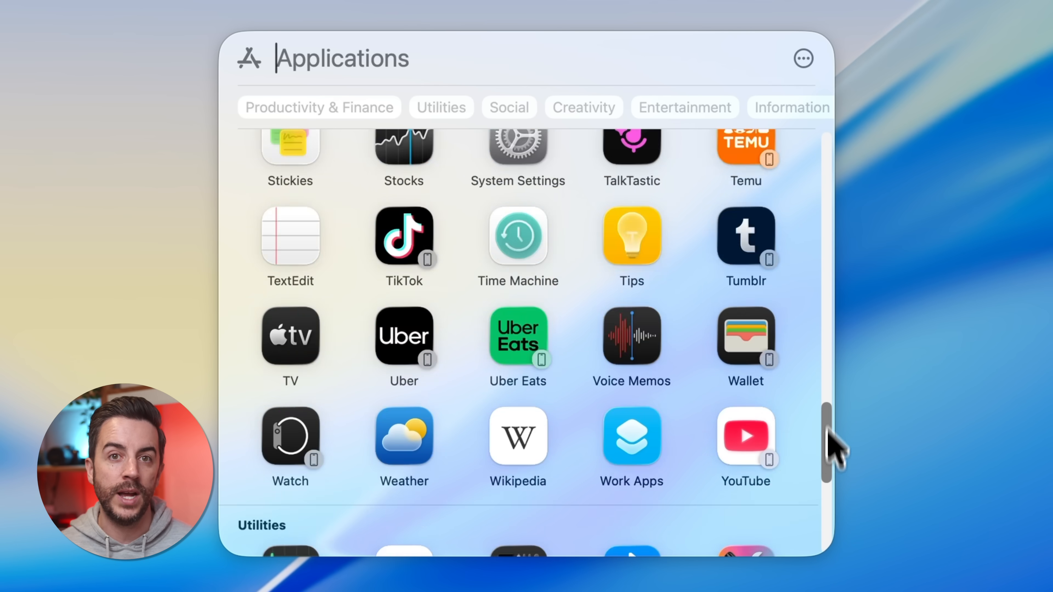
left_click(804, 57)
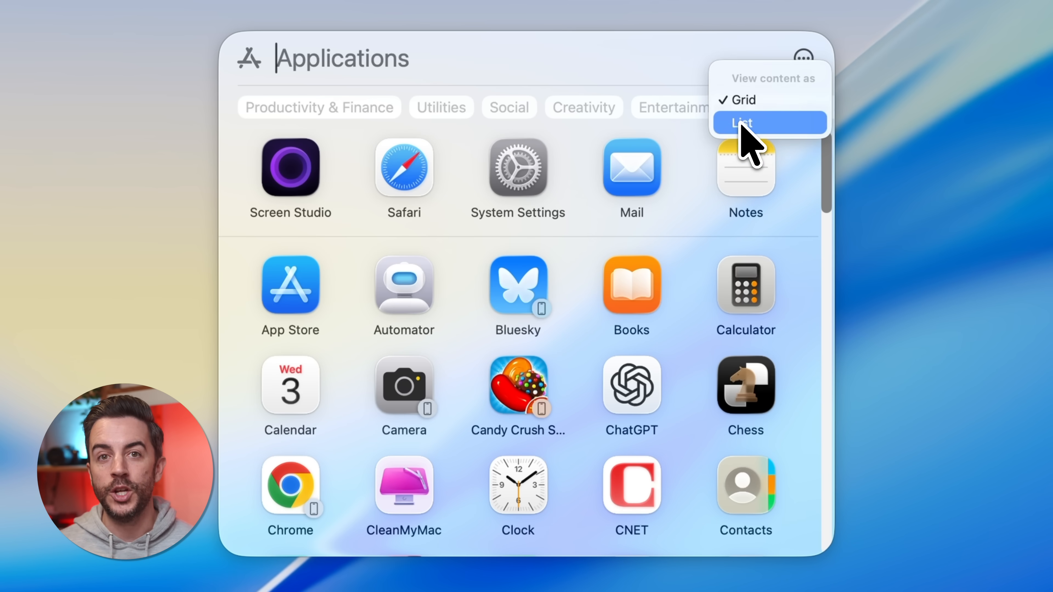
Keep the grid layout and filter the Apps launcher to the Social category only.
left_click(741, 123)
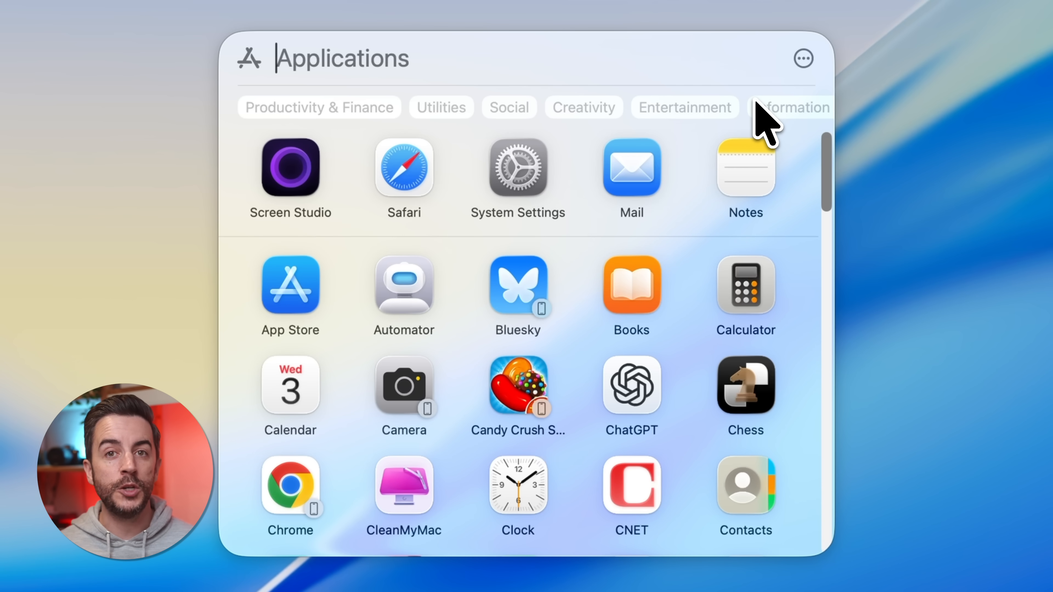
mouse_move(362, 128)
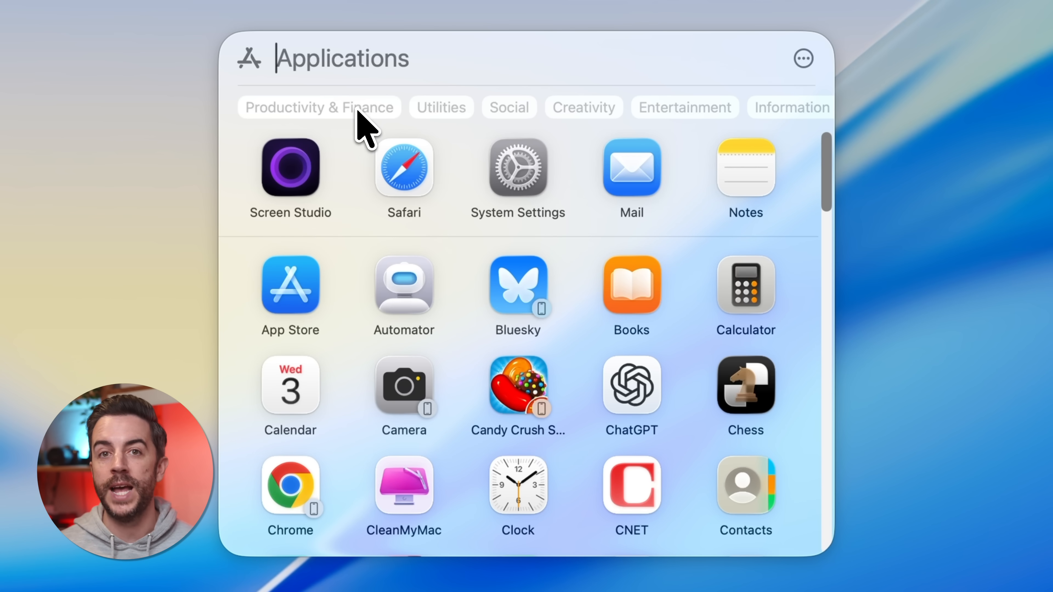
left_click(318, 108)
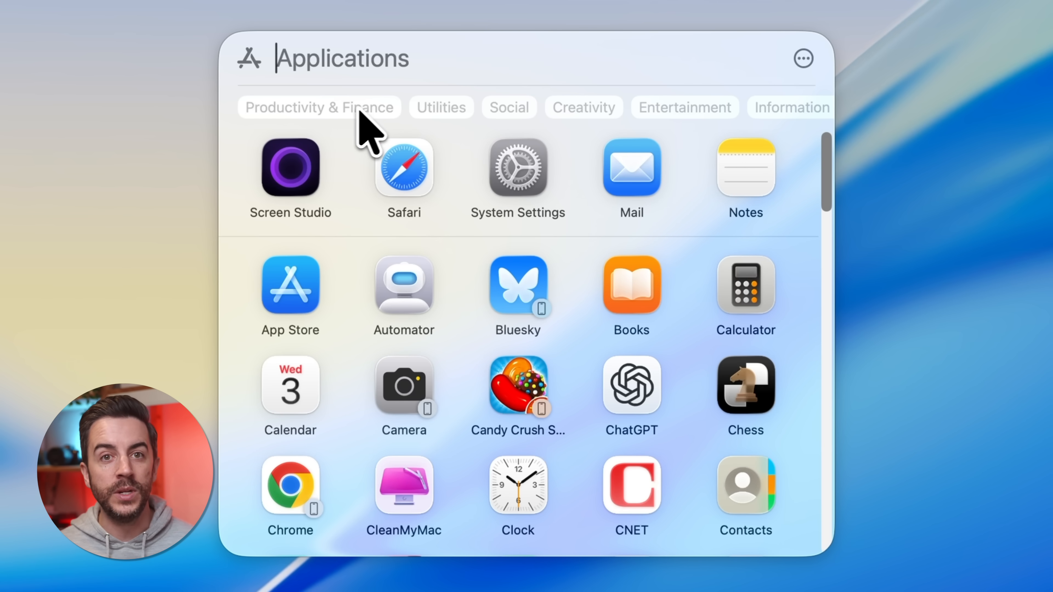
left_click(440, 107)
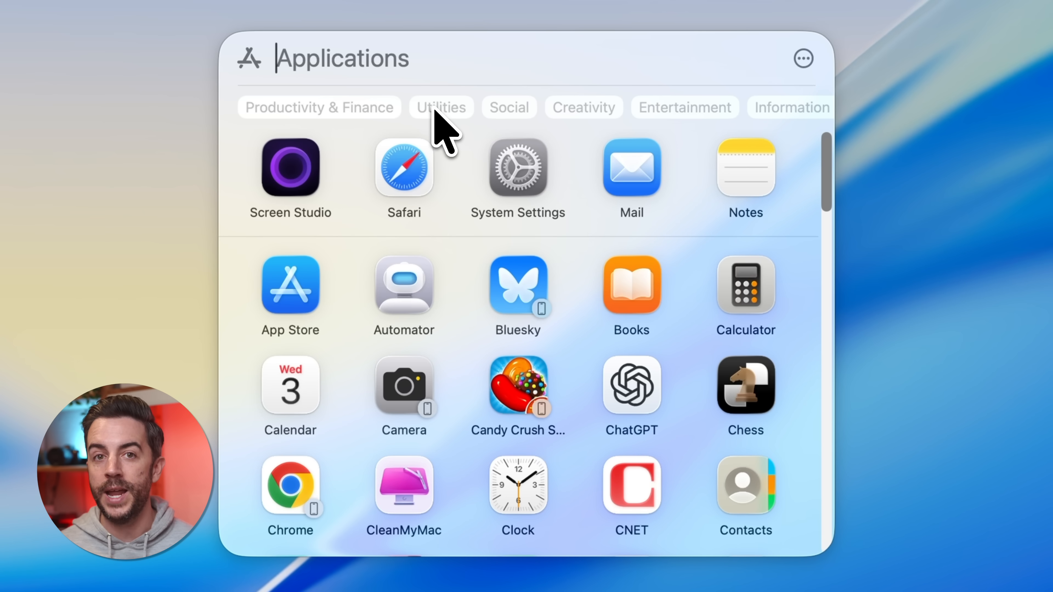
left_click(508, 107)
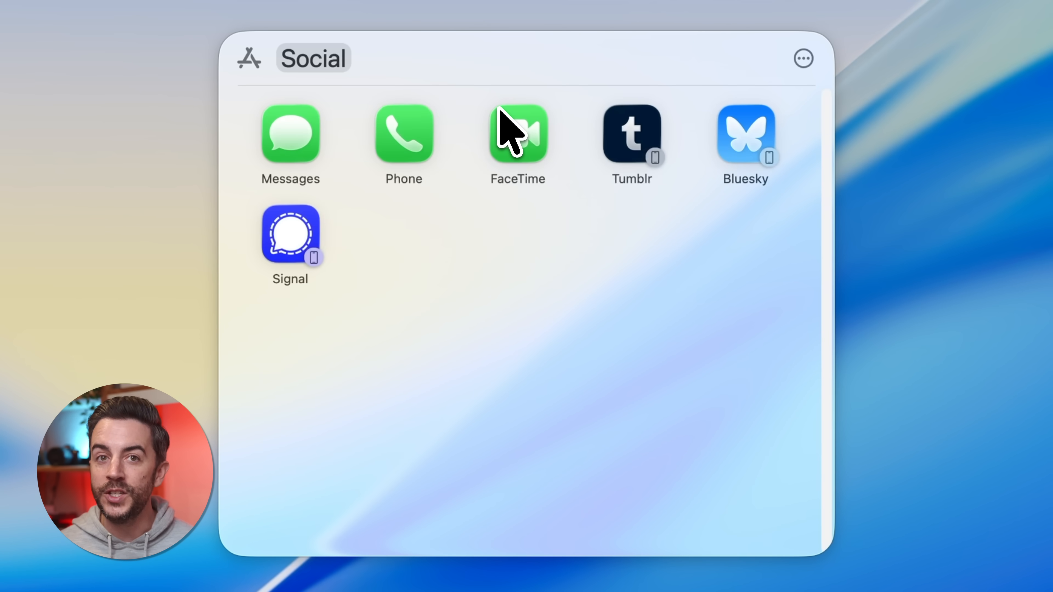